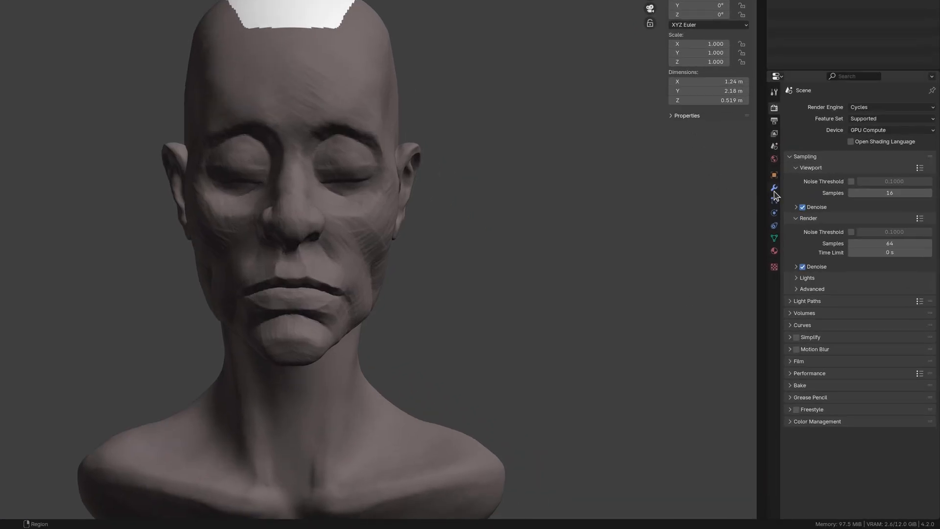
# - Add a Geometry Nodes modifier to the Scalp with a new node group named 'Hair Generator'
pyautogui.click(774, 188)
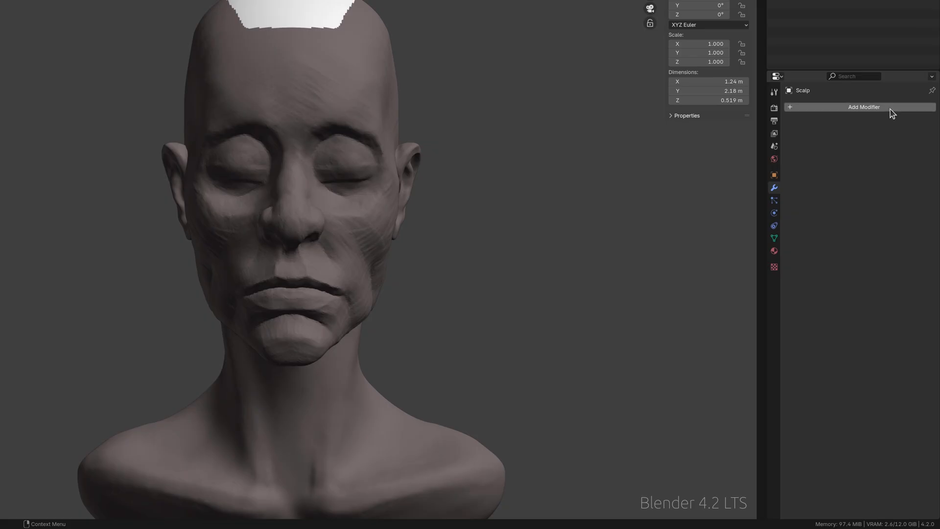
pyautogui.click(864, 107)
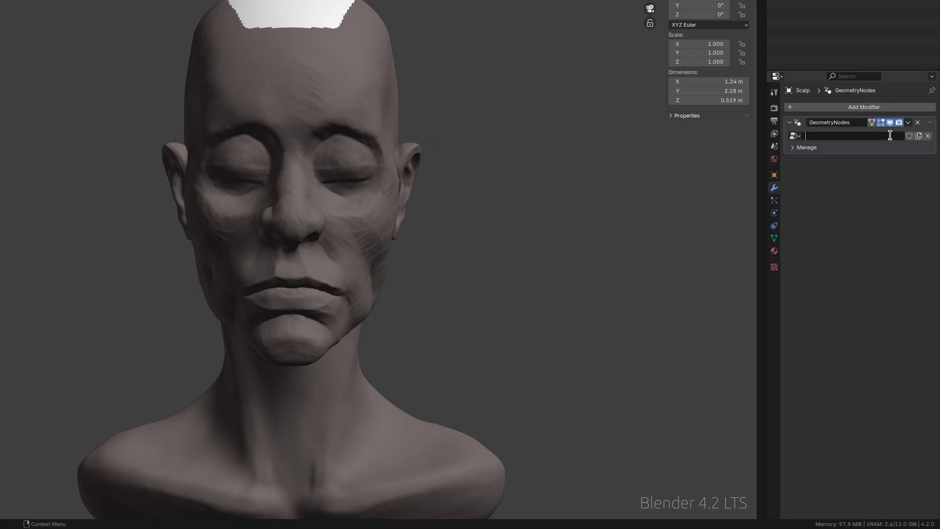
pyautogui.write('Hair Generator')
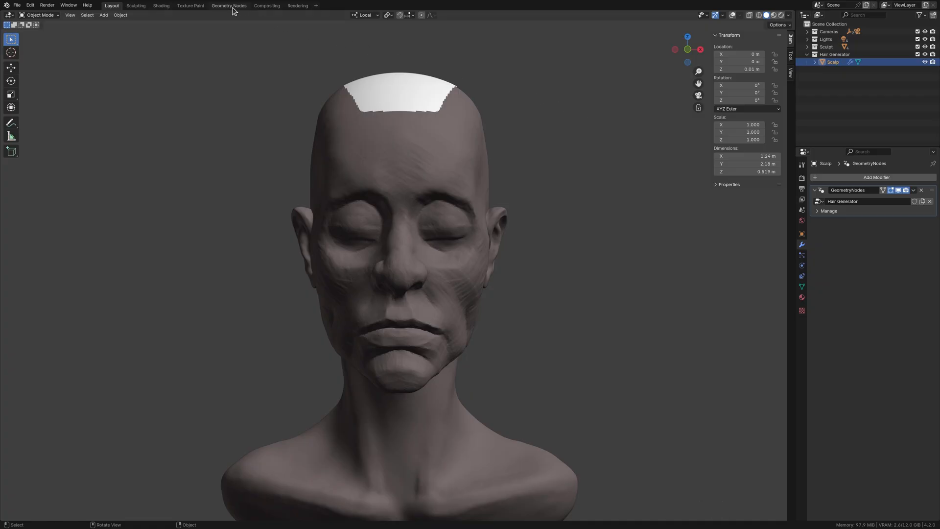
# - In the Geometry Nodes workspace, link Realize Instances Geometry to Curve to Mesh Curve
pyautogui.click(229, 5)
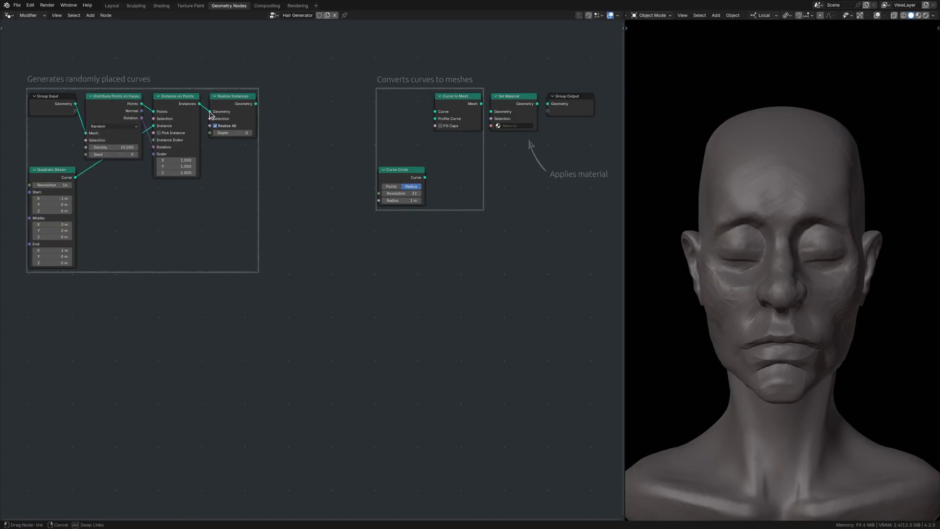
pyautogui.moveTo(256, 103); pyautogui.dragTo(437, 111)
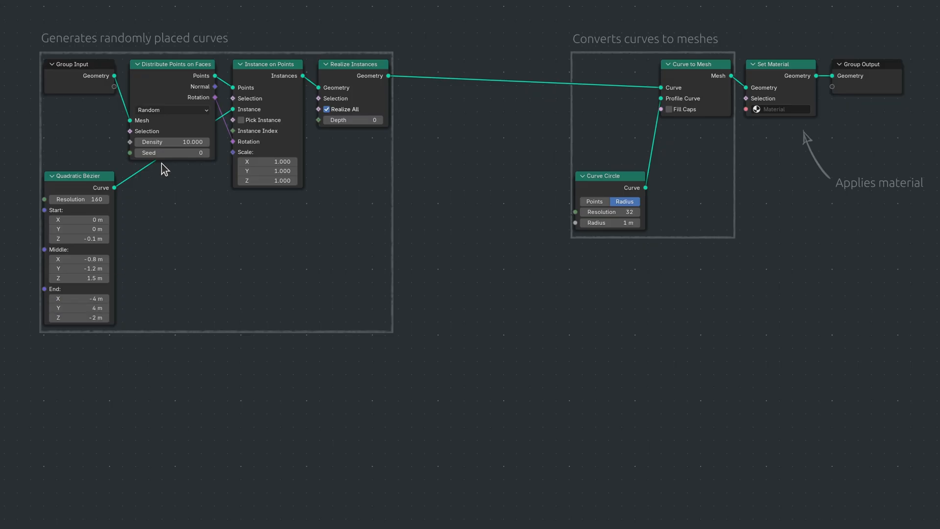
# - Scatter points with Poisson Disk, enable Fill Caps, and assign the Hair material
pyautogui.click(171, 110)
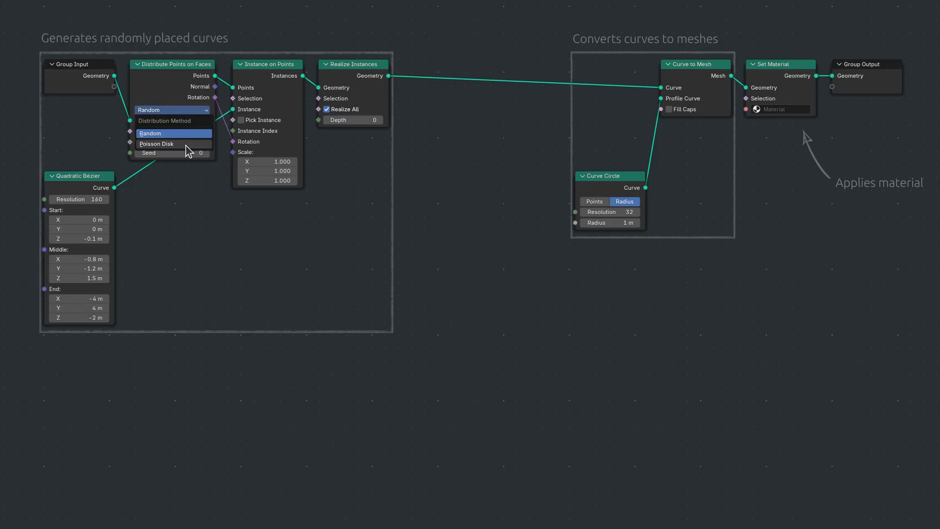
pyautogui.click(157, 143)
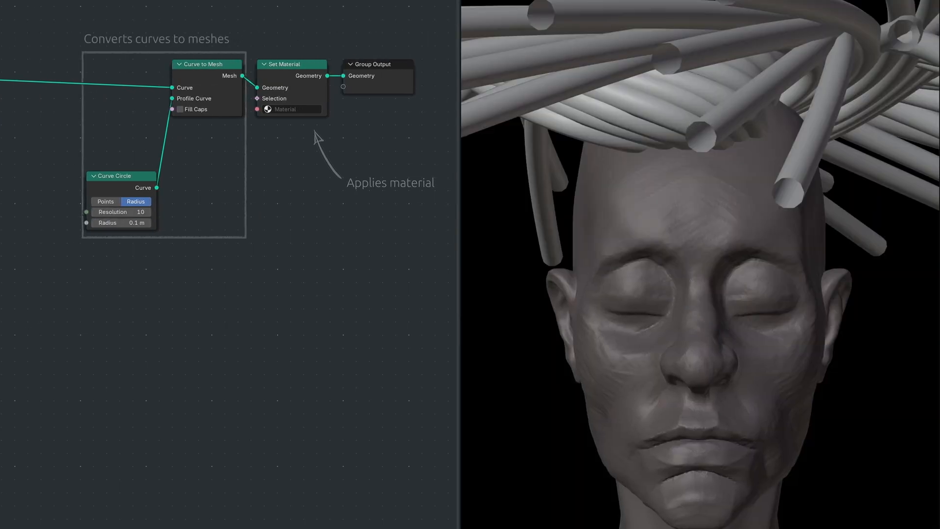
pyautogui.click(180, 109)
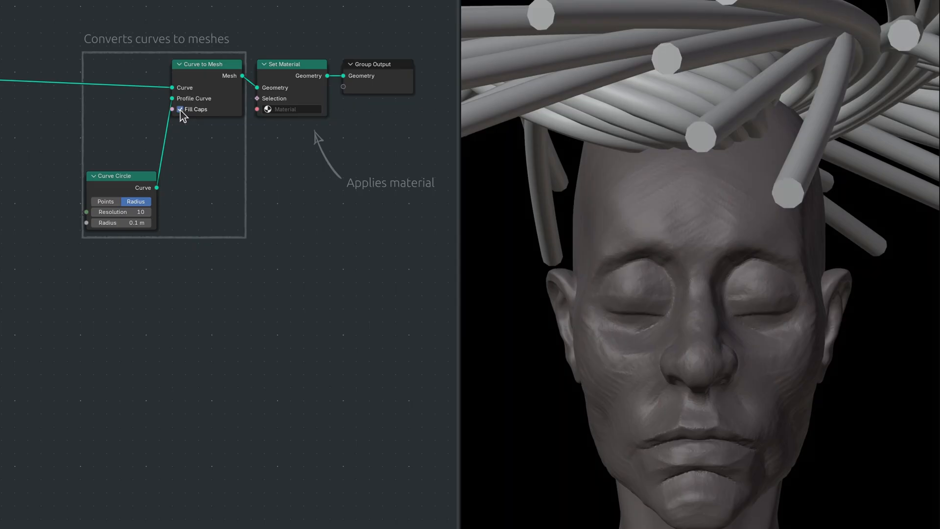
pyautogui.click(290, 109)
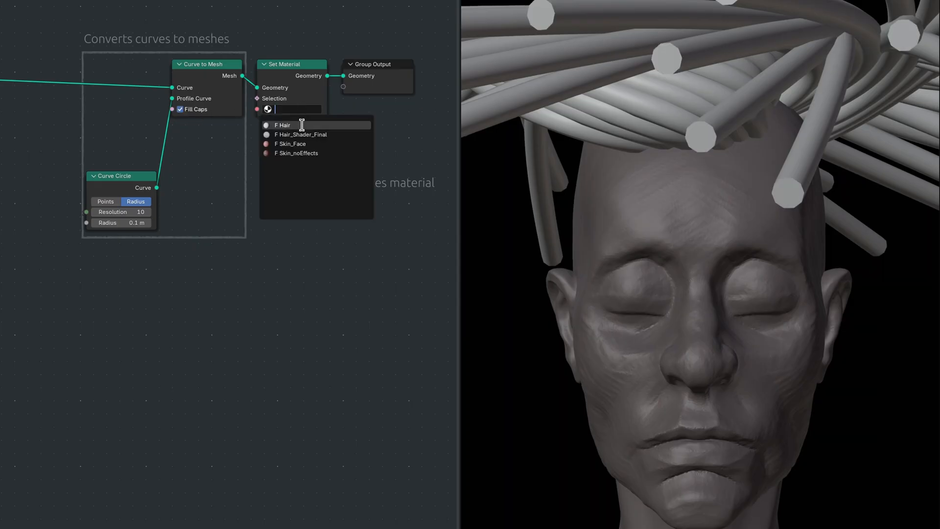
pyautogui.click(282, 124)
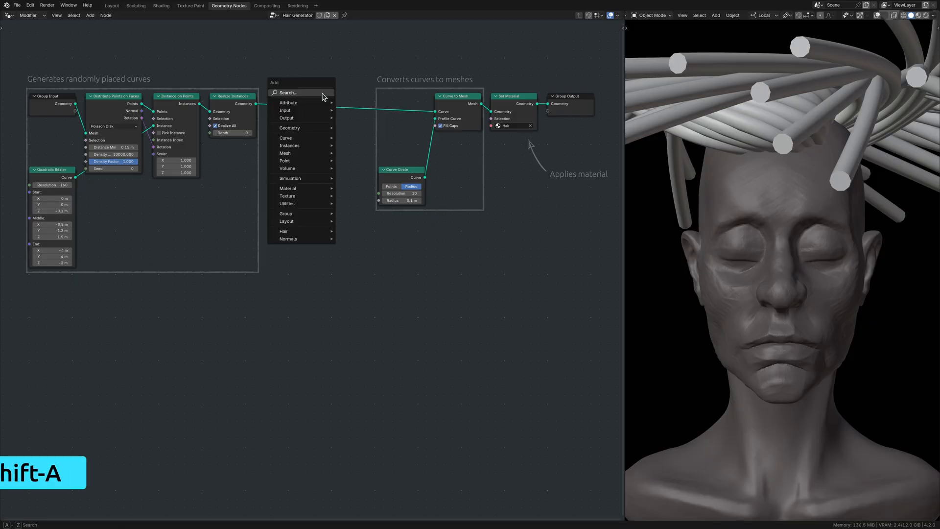
# - Insert a Trim Curve node before Curve to Mesh and add a Random Value node (0.8–1.2)
pyautogui.write('Trim Curve')
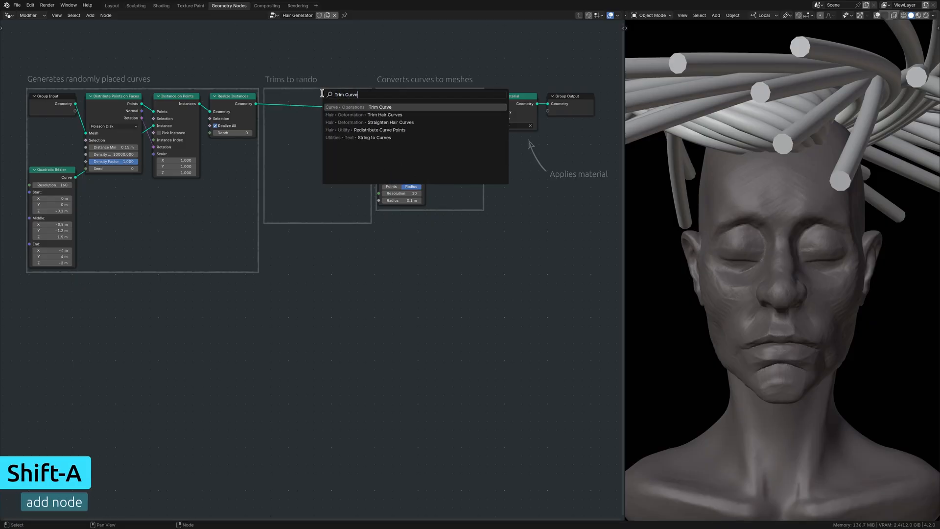
pyautogui.click(379, 107)
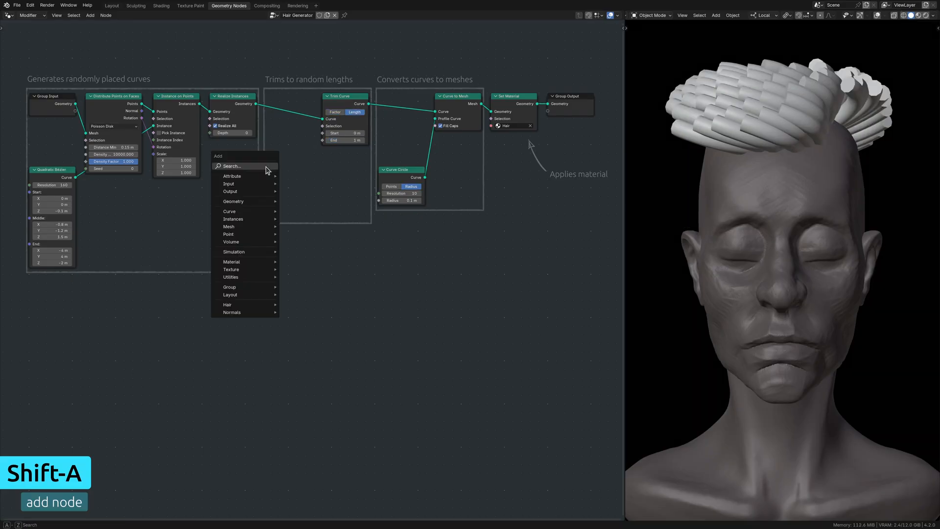
pyautogui.write('Random Value')
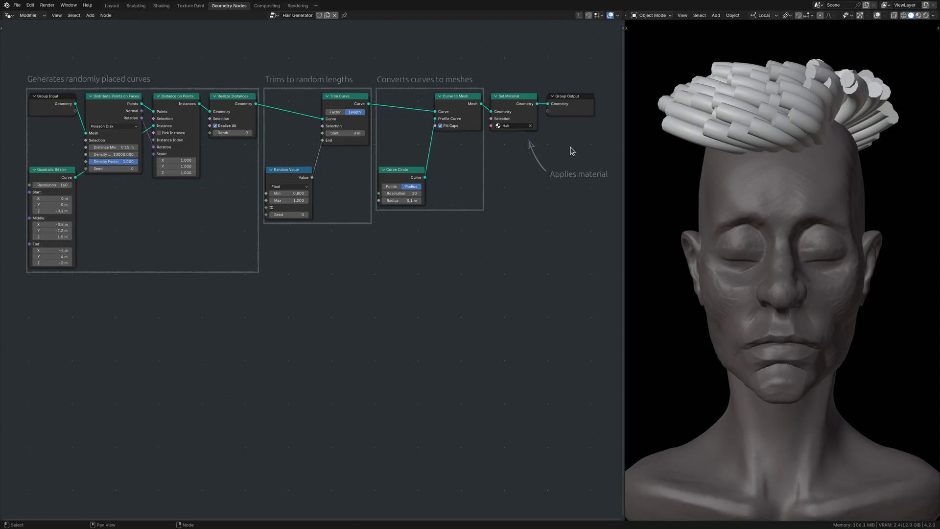
pyautogui.click(400, 169)
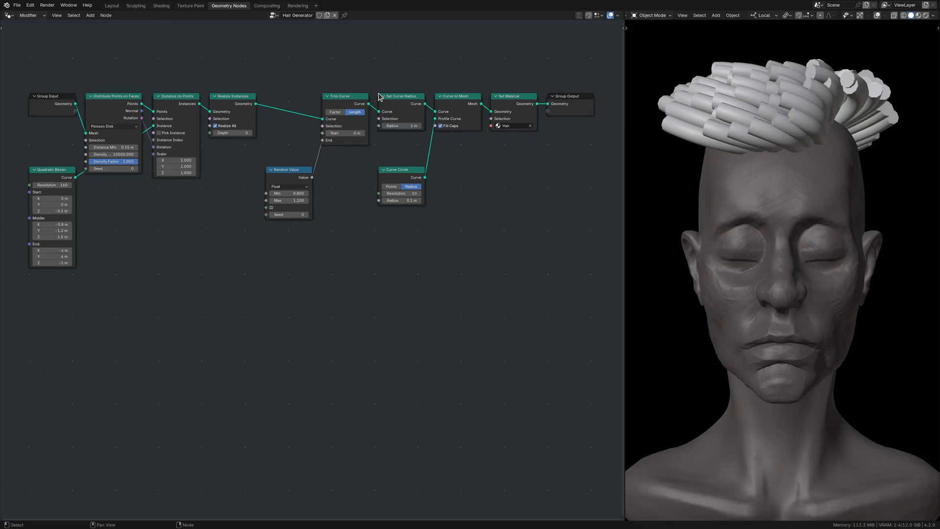
pyautogui.moveTo(202, 200)
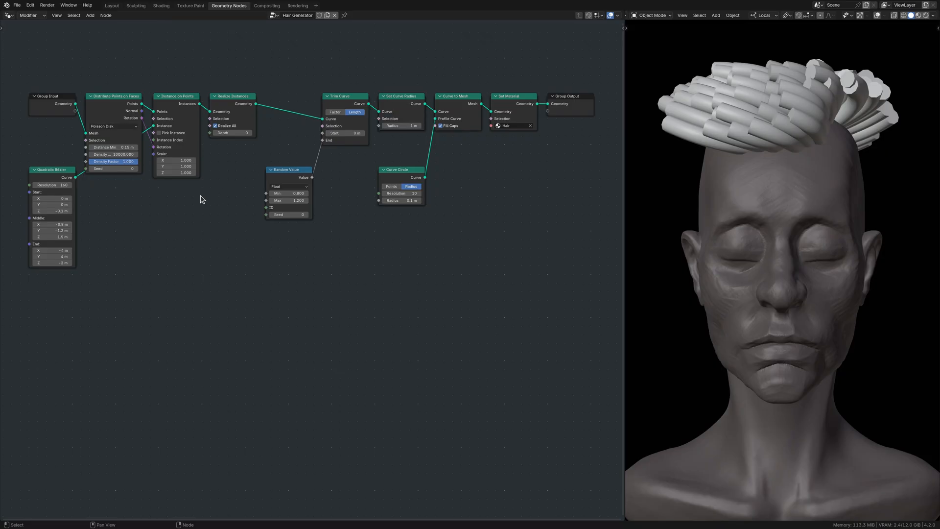
# - Place a Spline Parameter node and set the radius chain's Math node to Multiply
pyautogui.click(49, 297)
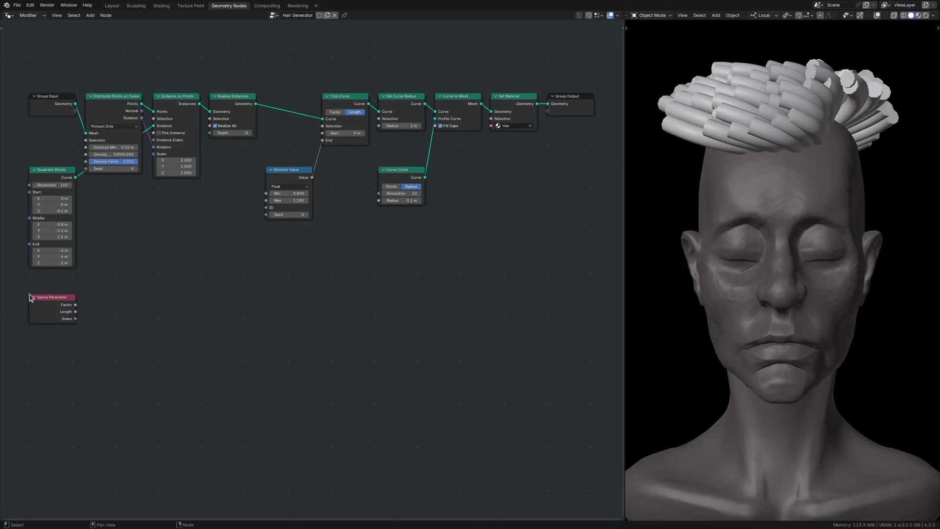
pyautogui.moveTo(87, 298)
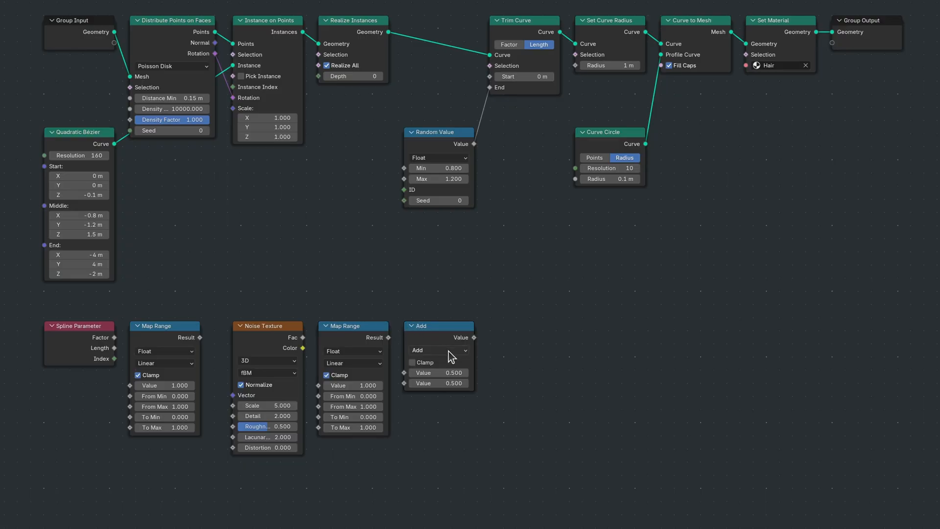
pyautogui.click(438, 350)
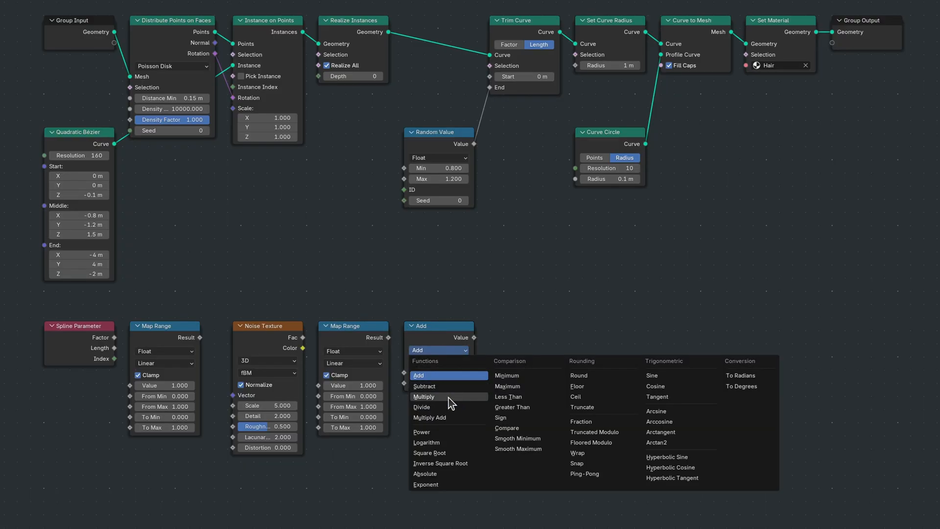
pyautogui.click(424, 397)
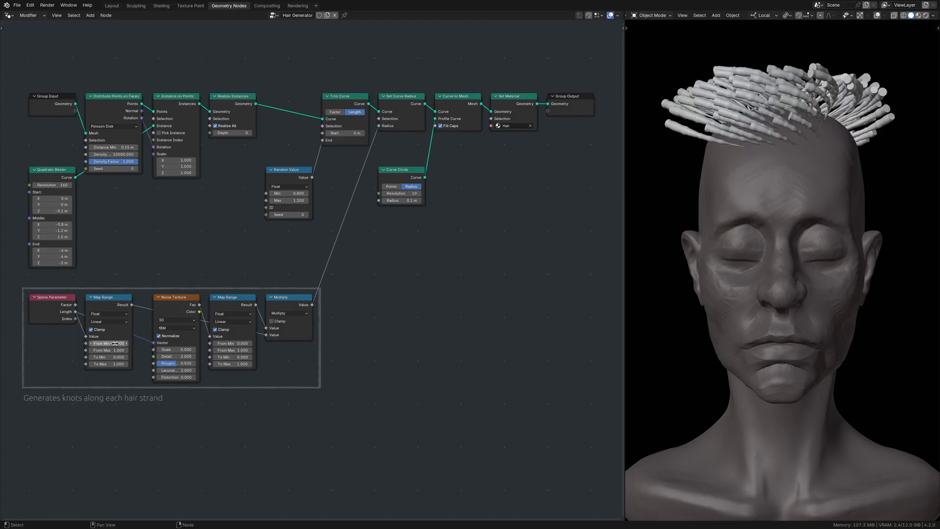
# - Adjust the Map Range From/To values controlling knot thickness
pyautogui.click(107, 350)
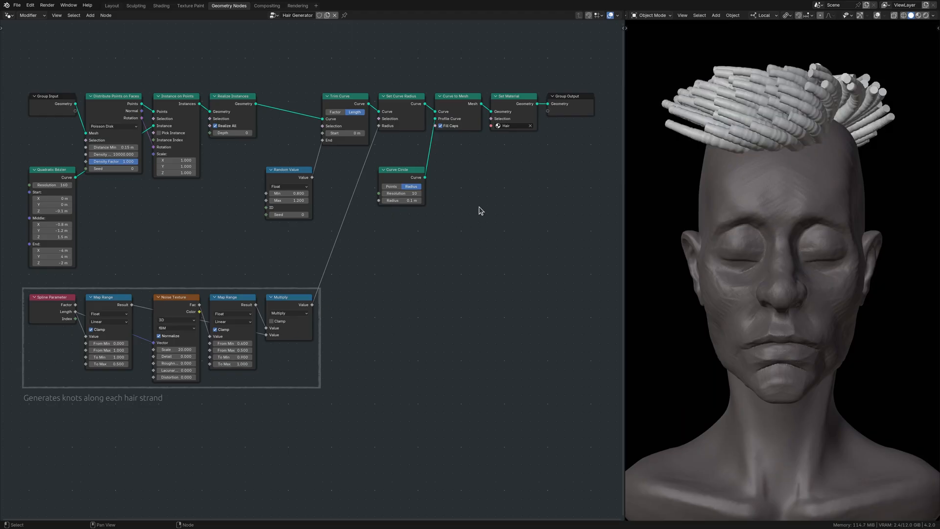
pyautogui.moveTo(572, 151)
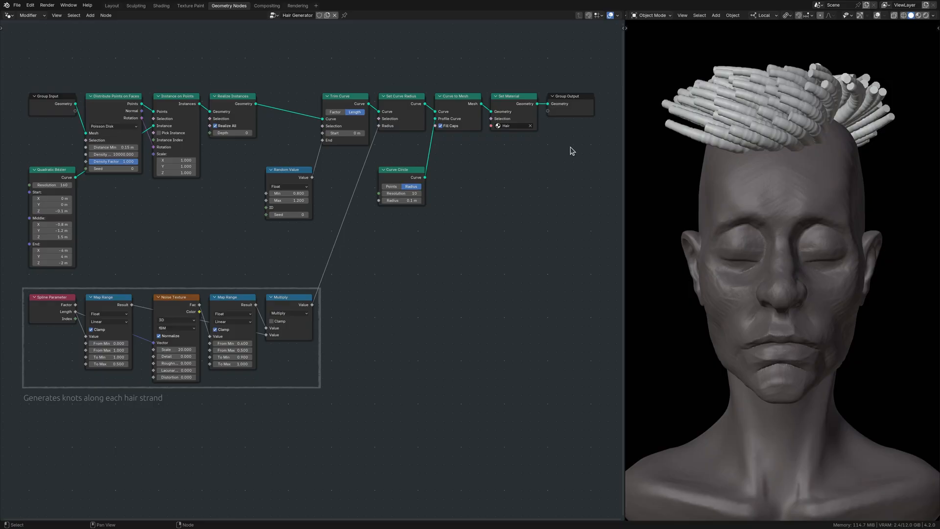
pyautogui.click(174, 297)
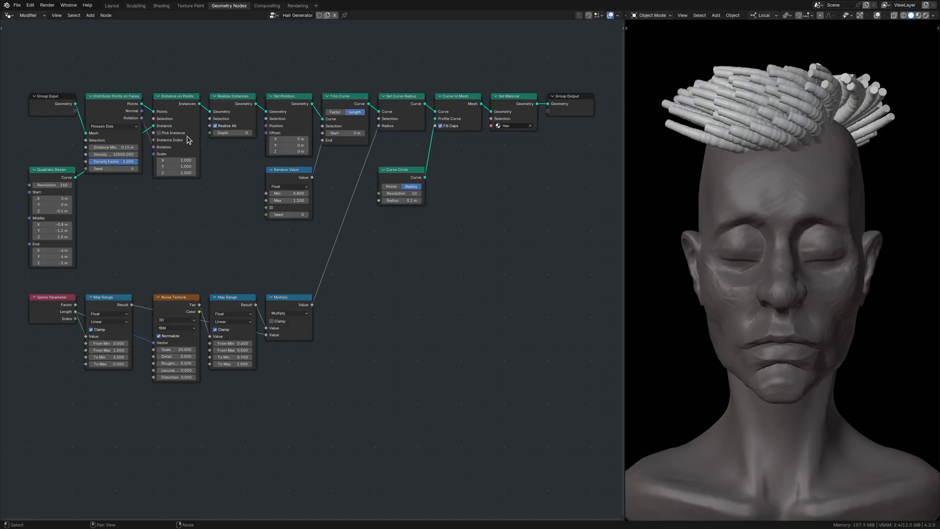
pyautogui.moveTo(87, 195)
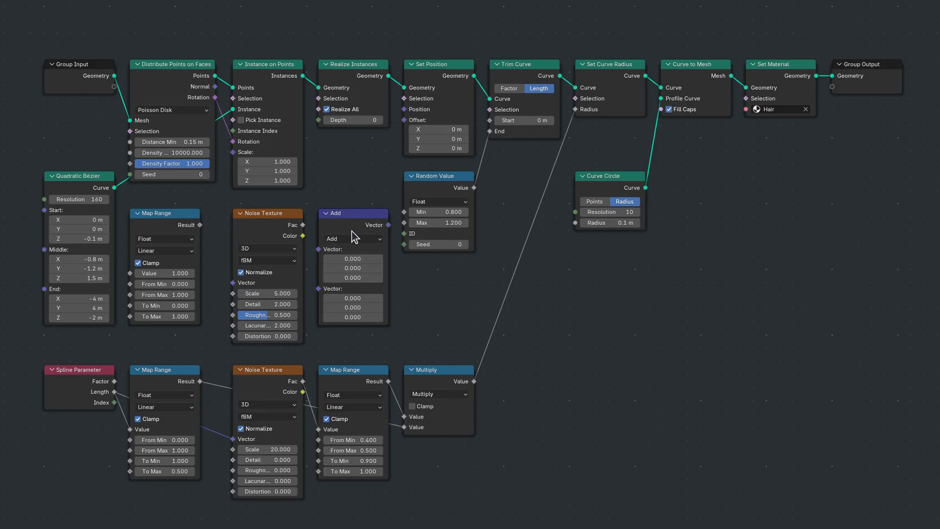
# - Open the new Vector Math node's operation dropdown for the displacement chain
pyautogui.click(353, 239)
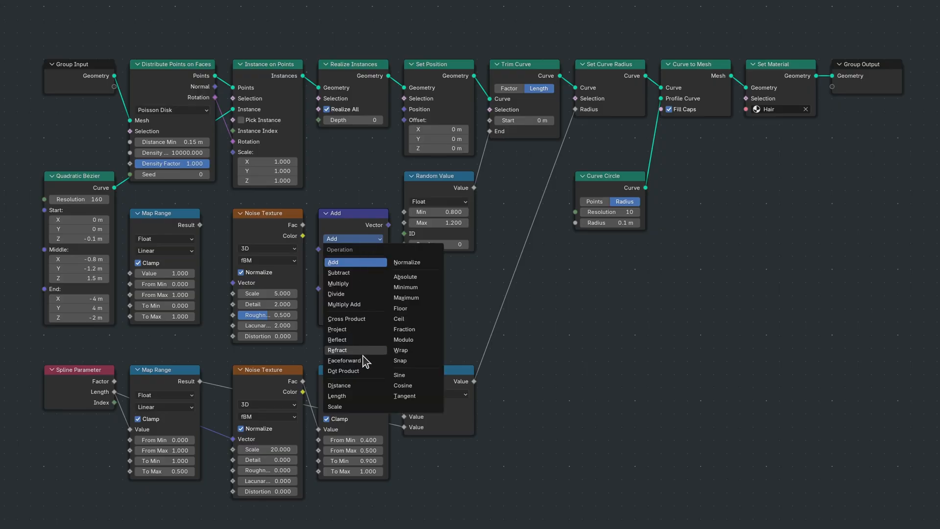